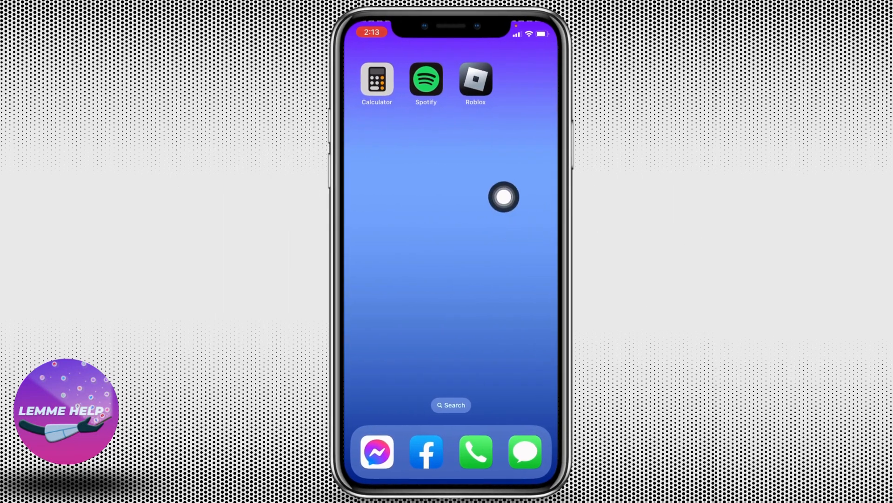
Step: Start a song from the goosebumps playlist so it plays in the background
{"action": "left_click", "coordinate": [426, 79]}
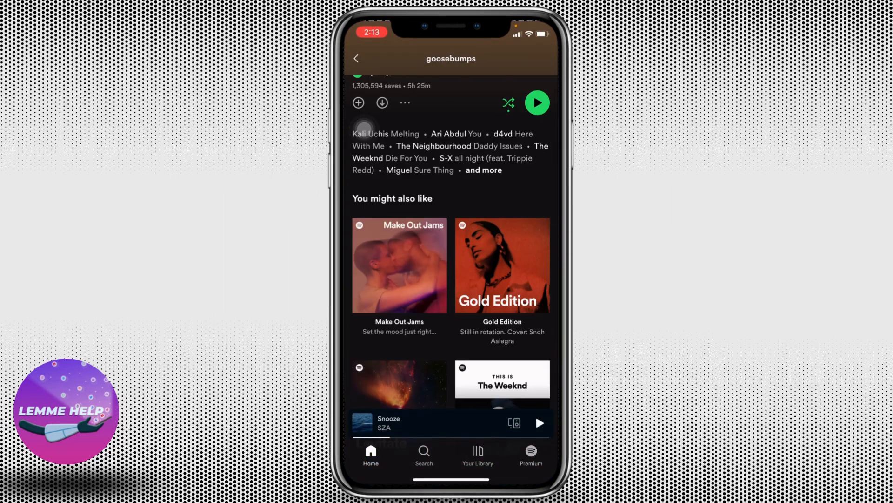
{"action": "scroll", "scroll_direction": "down", "scroll_amount": 3}
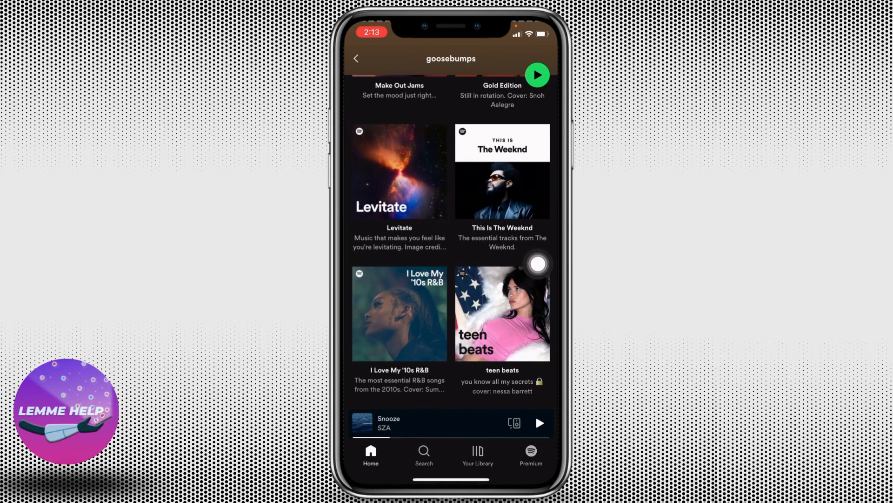
{"action": "left_click", "coordinate": [451, 422]}
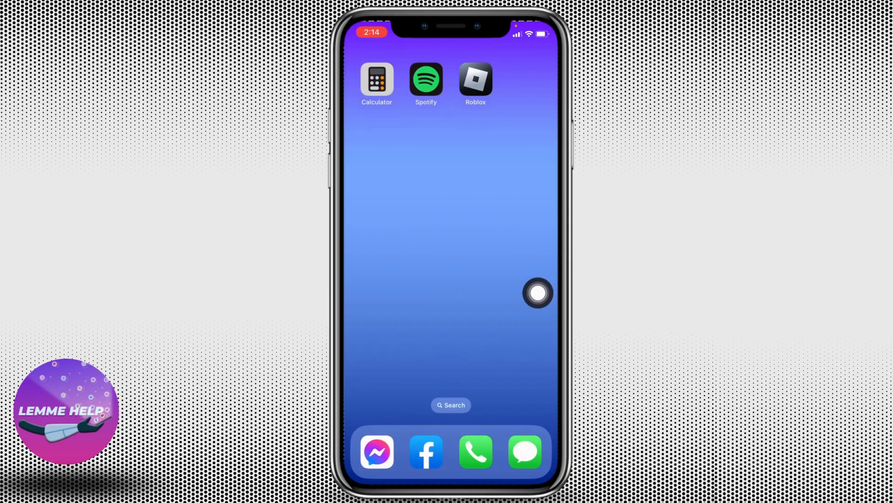
Step: Launch Roblox and browse its Home page of Continue and recommended games
{"action": "left_click", "coordinate": [475, 78]}
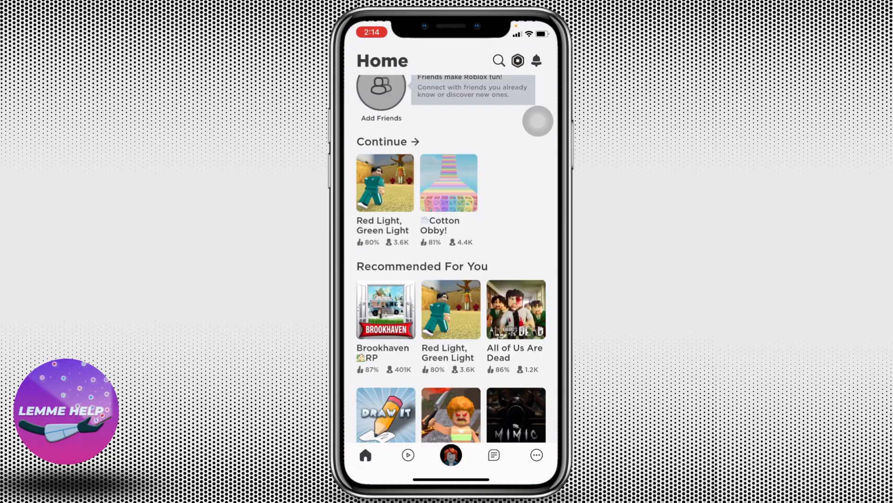
{"action": "scroll", "scroll_direction": "down", "scroll_amount": 3}
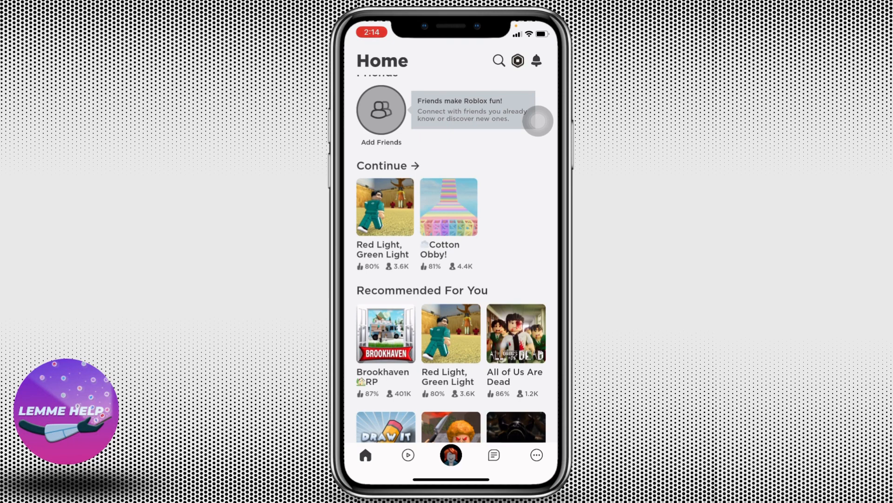
Step: Join the Cotton Obby experience from the Continue row
{"action": "left_click", "coordinate": [448, 206]}
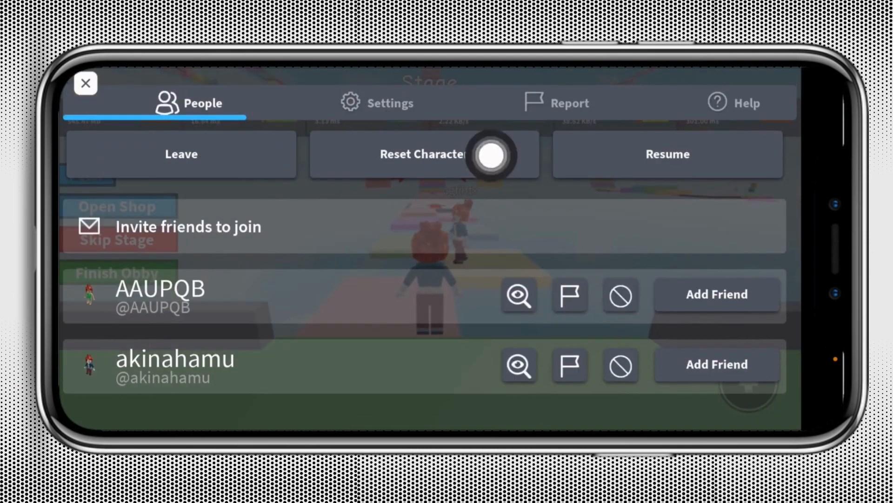
Step: Lower the game Volume to zero in Settings, then resume the obby
{"action": "left_click", "coordinate": [377, 103]}
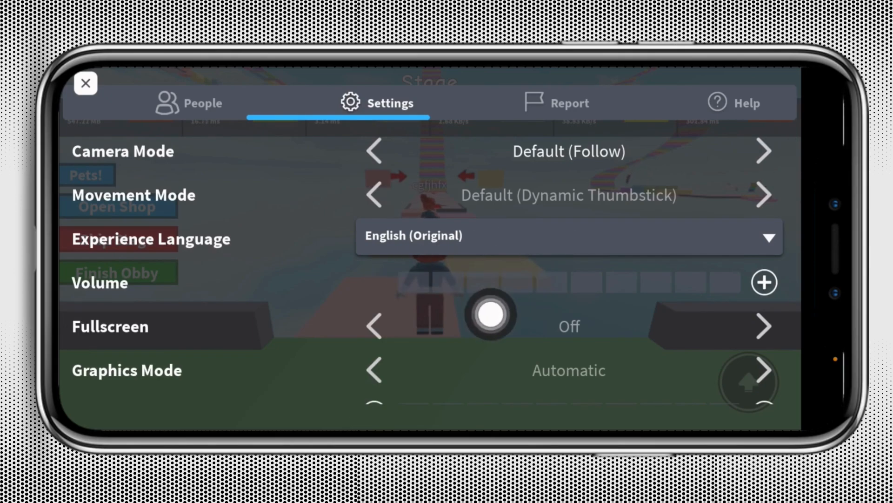
{"action": "left_click", "coordinate": [188, 103]}
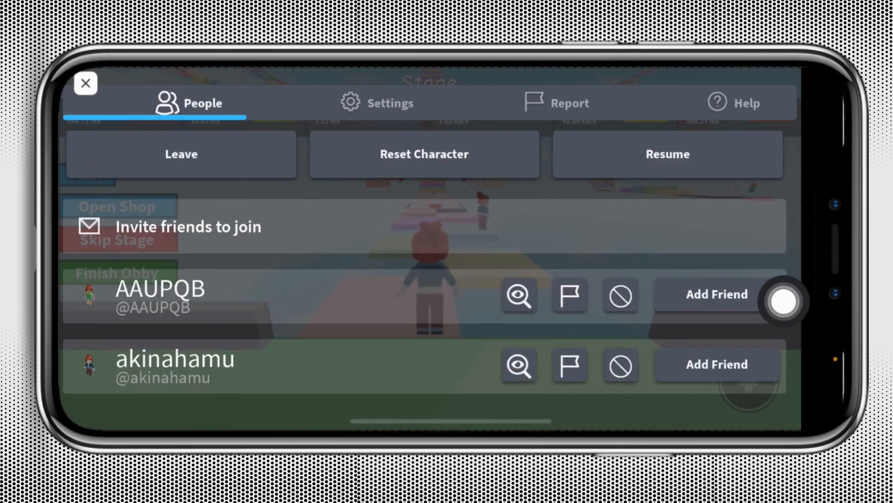
{"action": "left_click", "coordinate": [86, 83]}
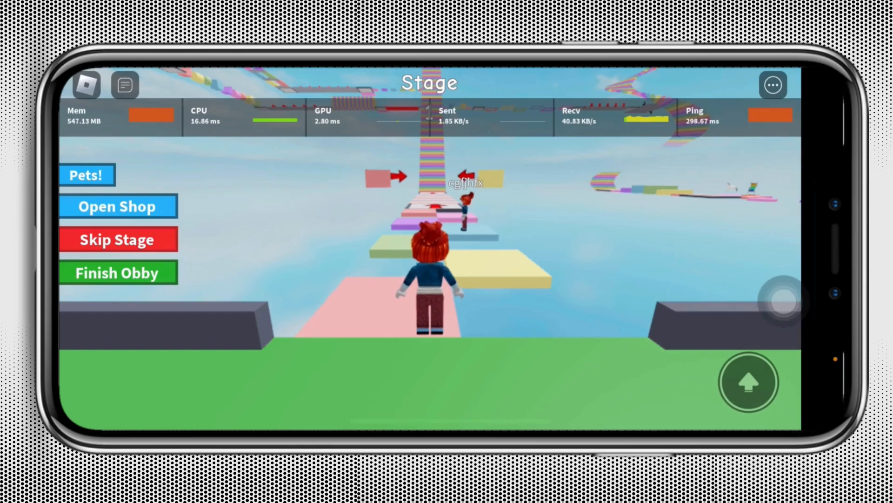